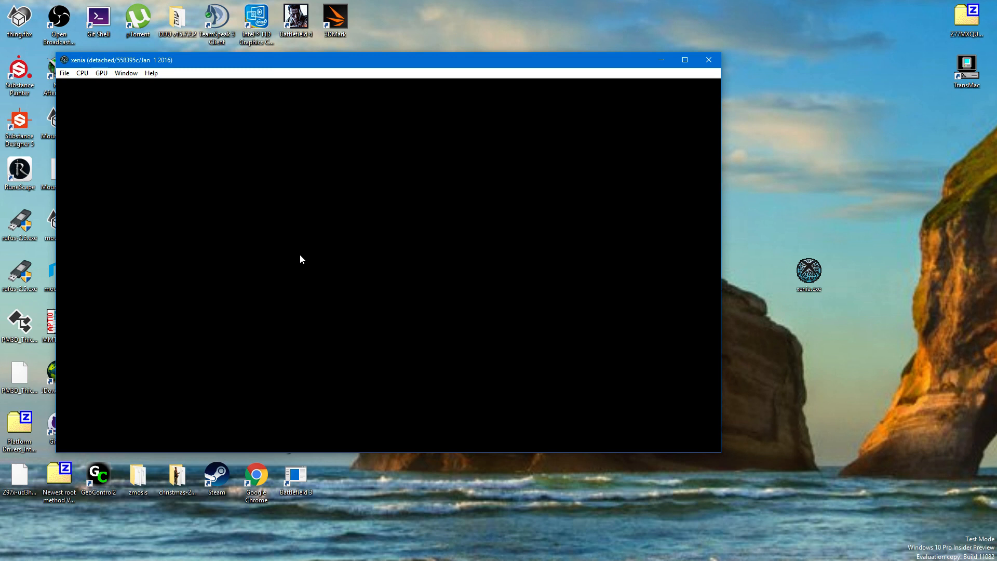
mouse_move(302, 249)
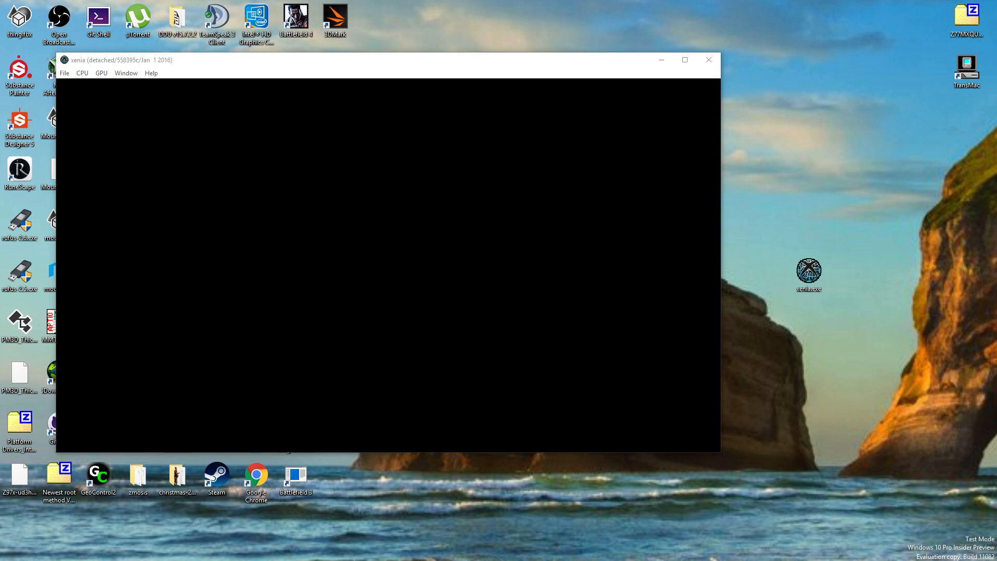
Focus the Xenia window and wait for the dark, cloudy night scene to render.
click(708, 59)
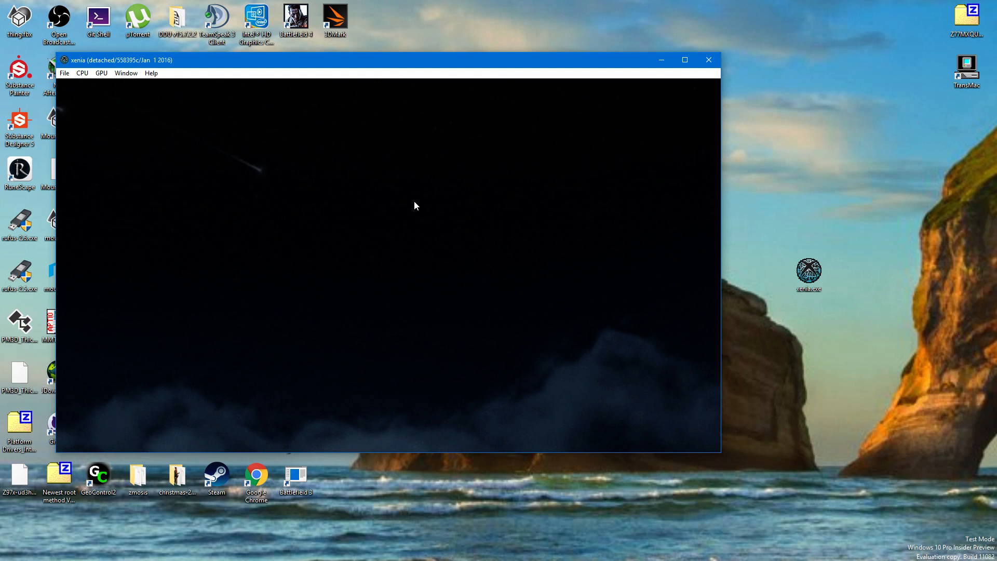
mouse_move(82, 92)
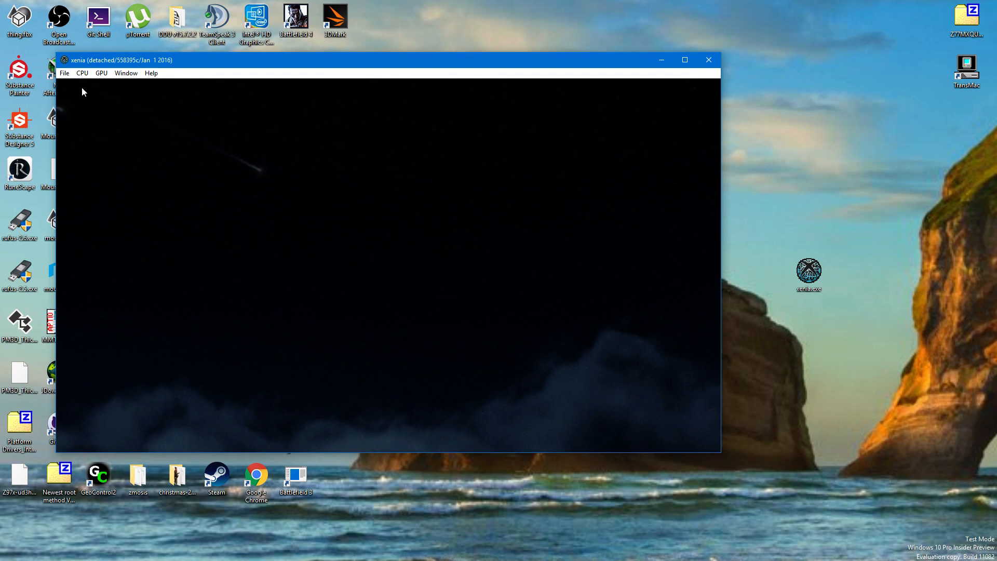
Close and relaunch the old Xenia build, then open the HALO 3 game folder.
click(709, 59)
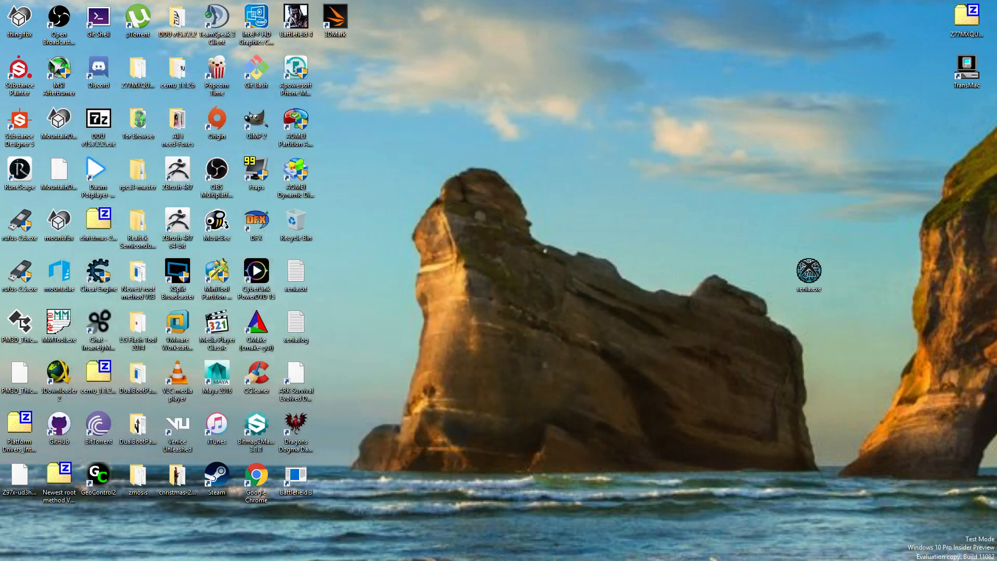
double_click(808, 270)
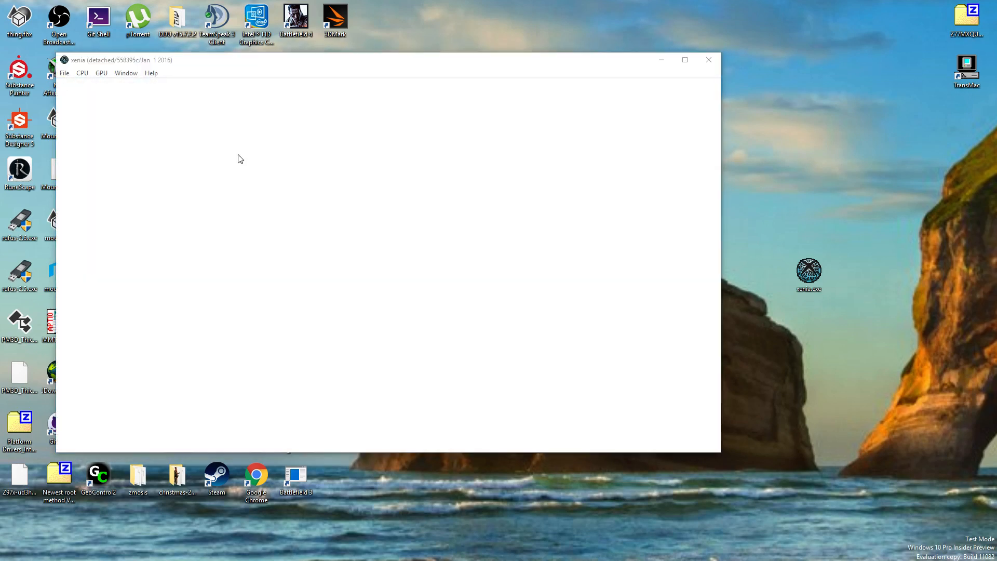
click(708, 60)
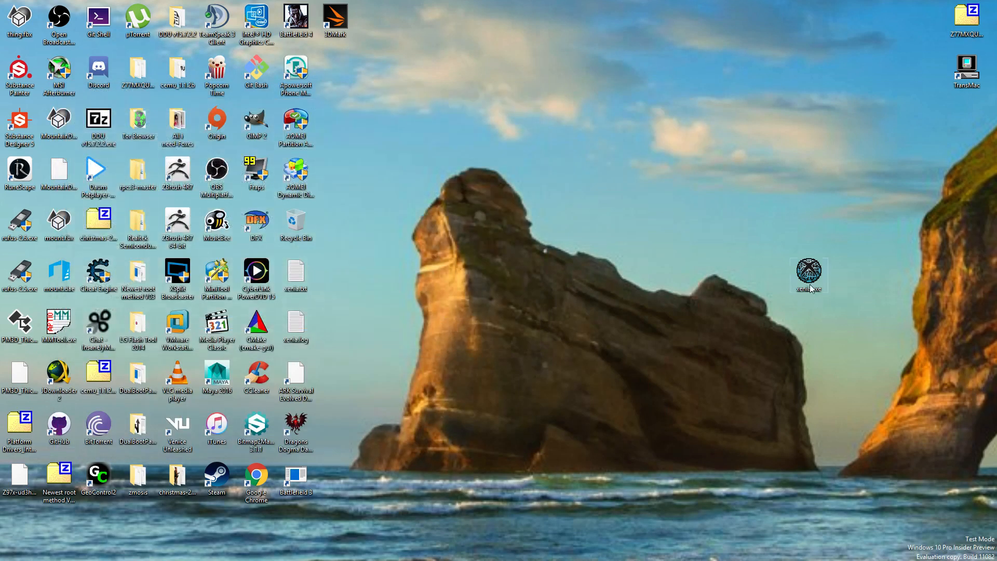
double_click(808, 275)
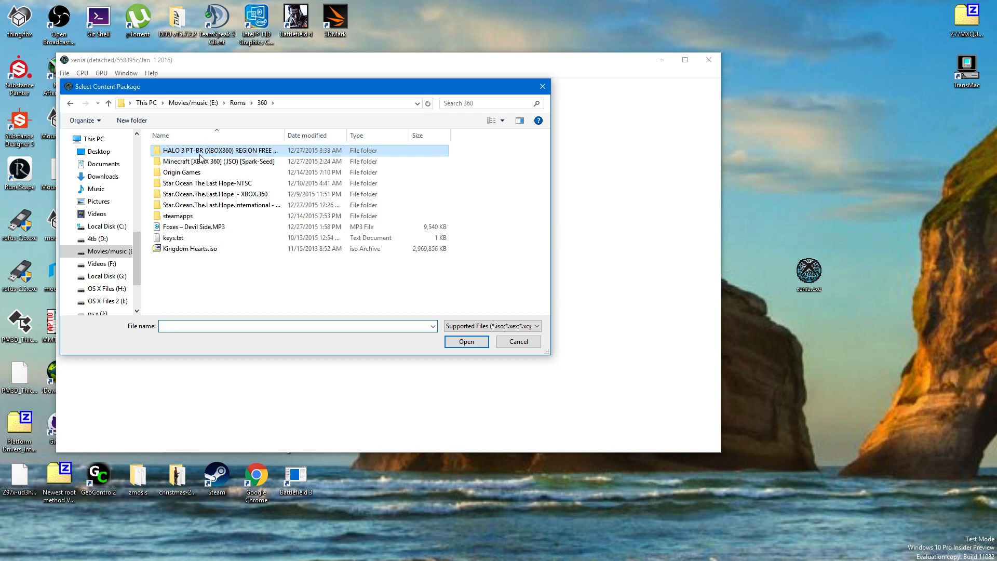
double_click(216, 151)
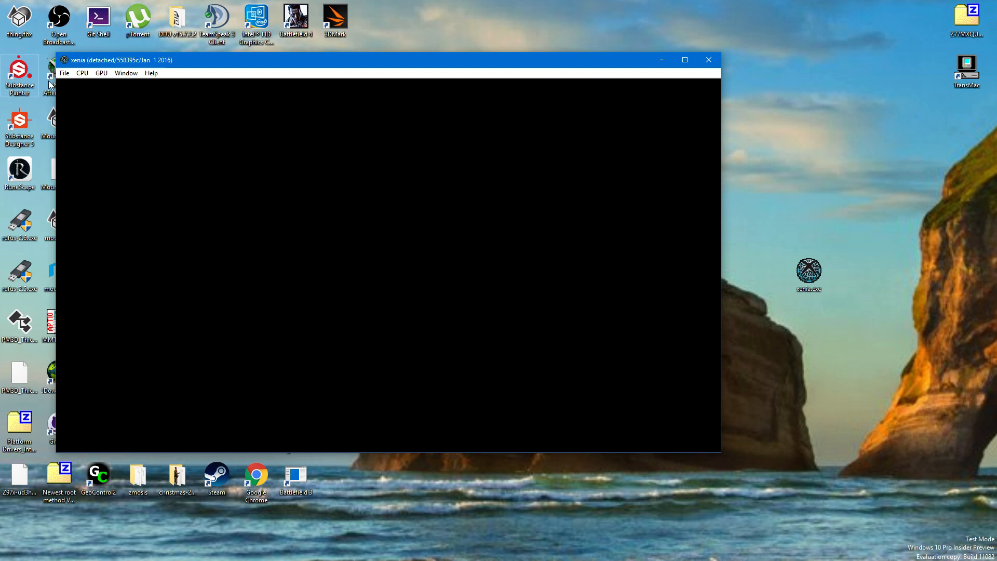
Check the GPU graphics options menu, then close the emulator window.
click(101, 73)
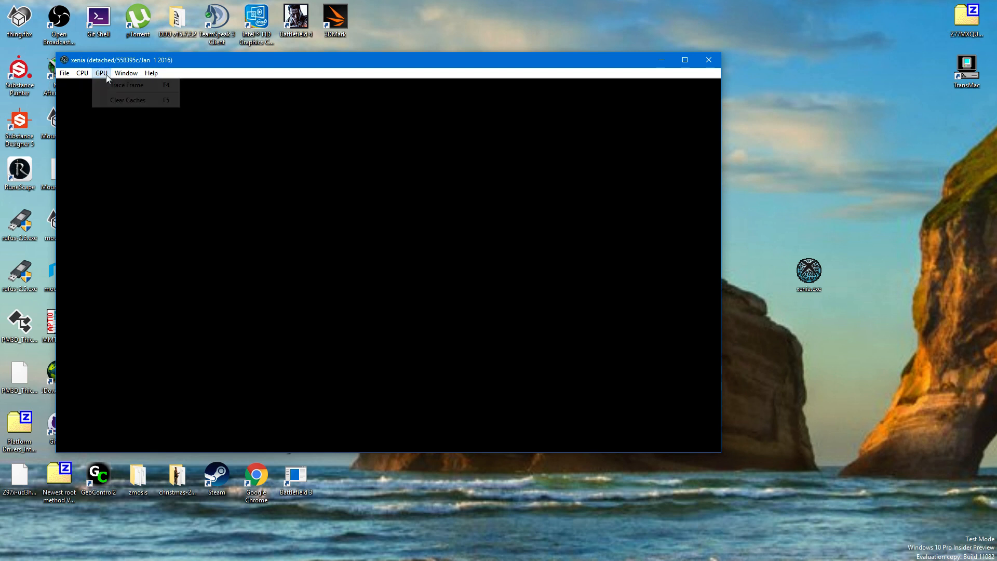
click(283, 69)
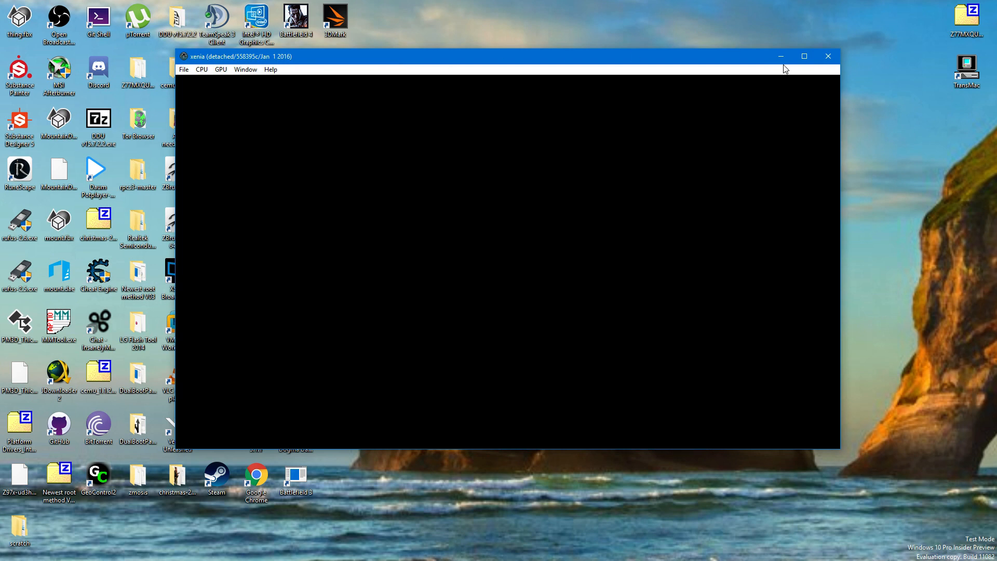
mouse_move(827, 57)
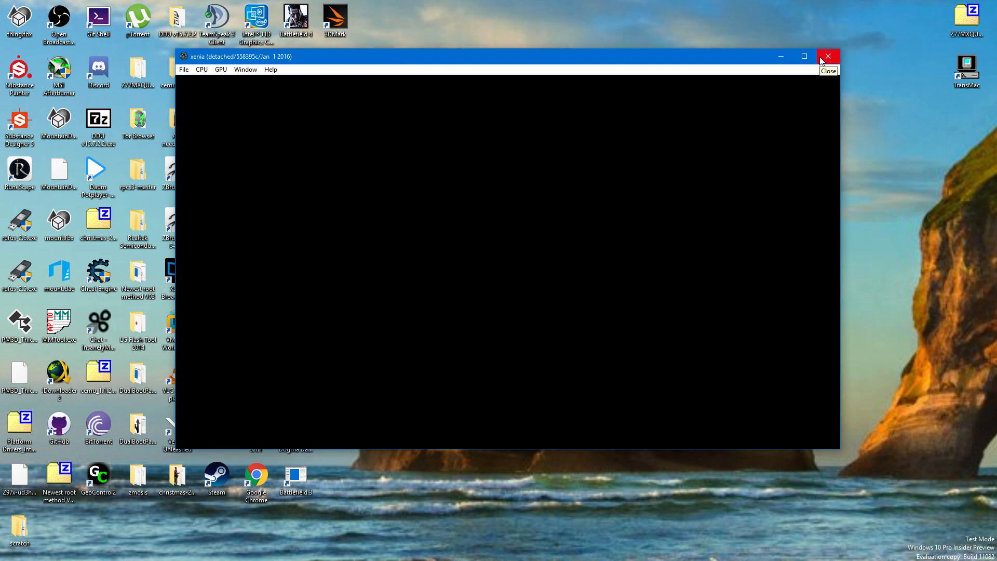
click(827, 56)
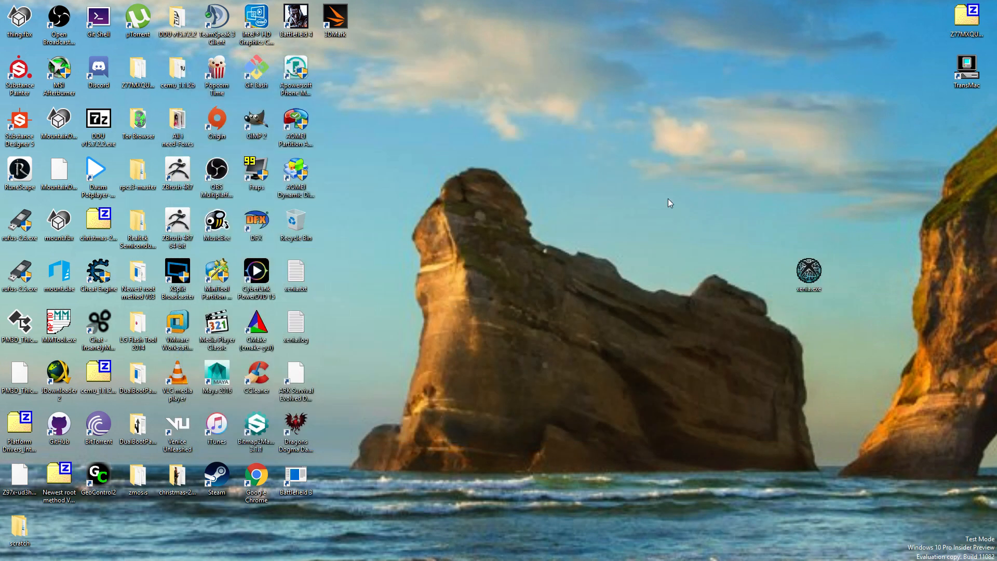
mouse_move(632, 280)
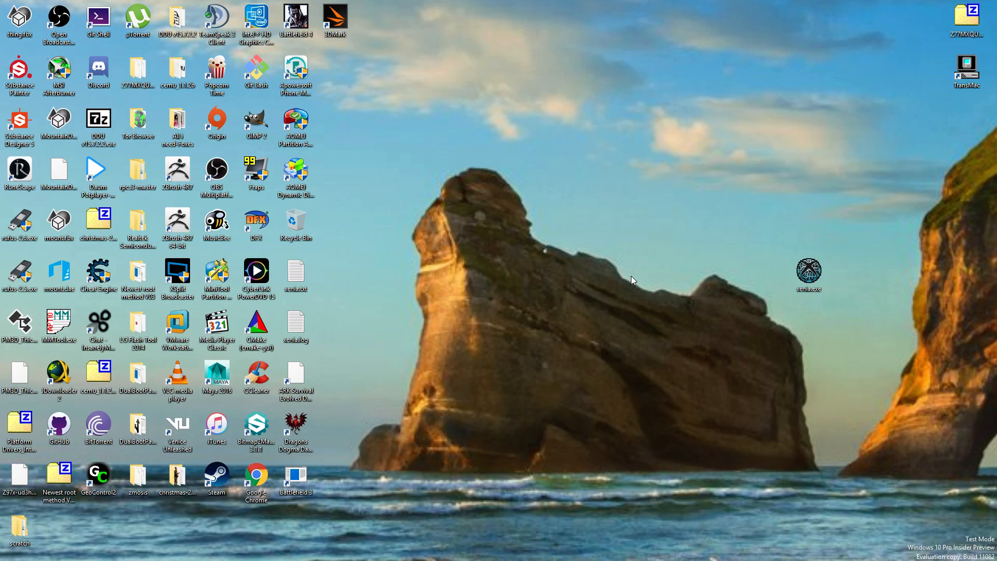
mouse_move(634, 281)
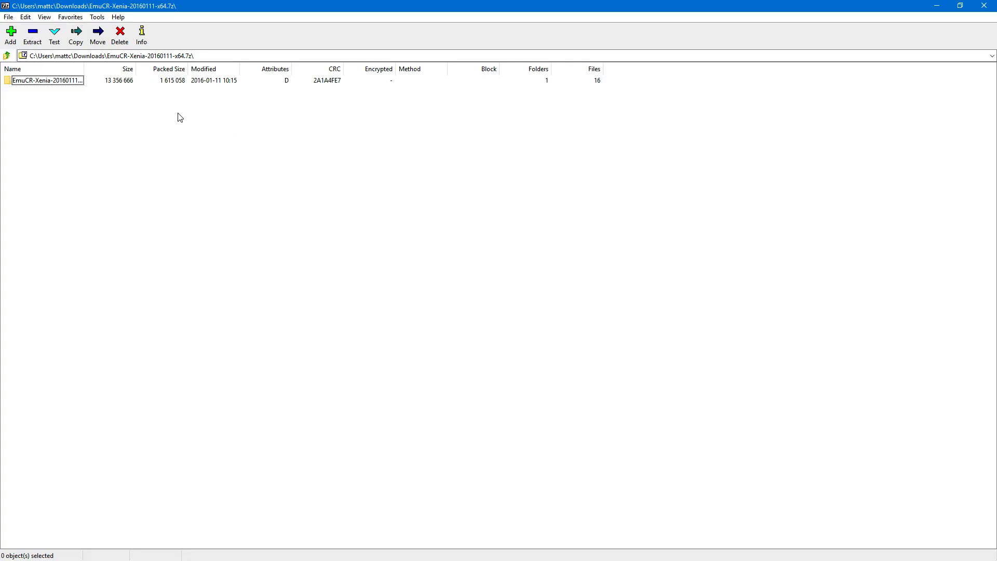
Open the Xenia build folder in the archive and drag xenia.exe onto the desktop.
double_click(47, 80)
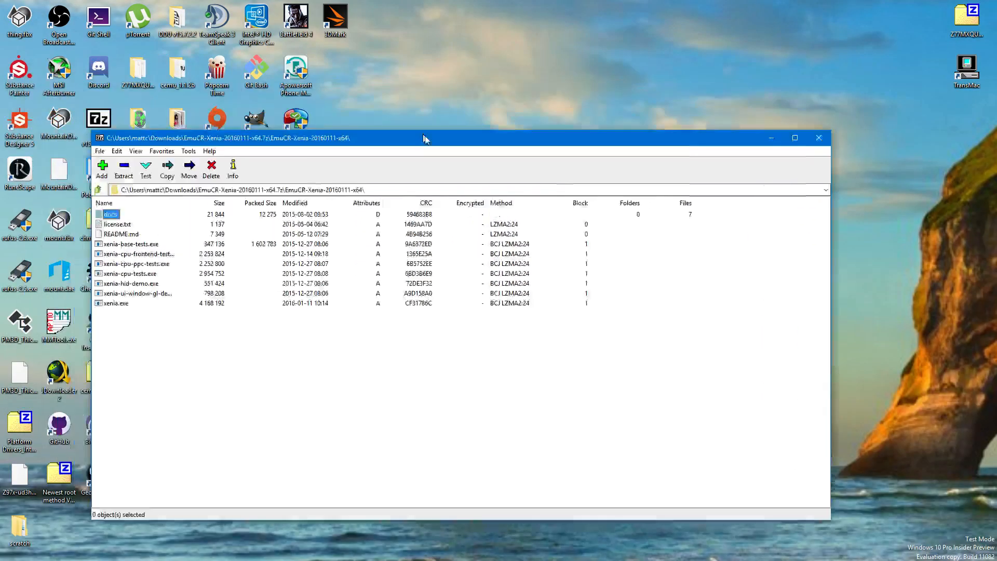
drag(425, 138, 425, 76)
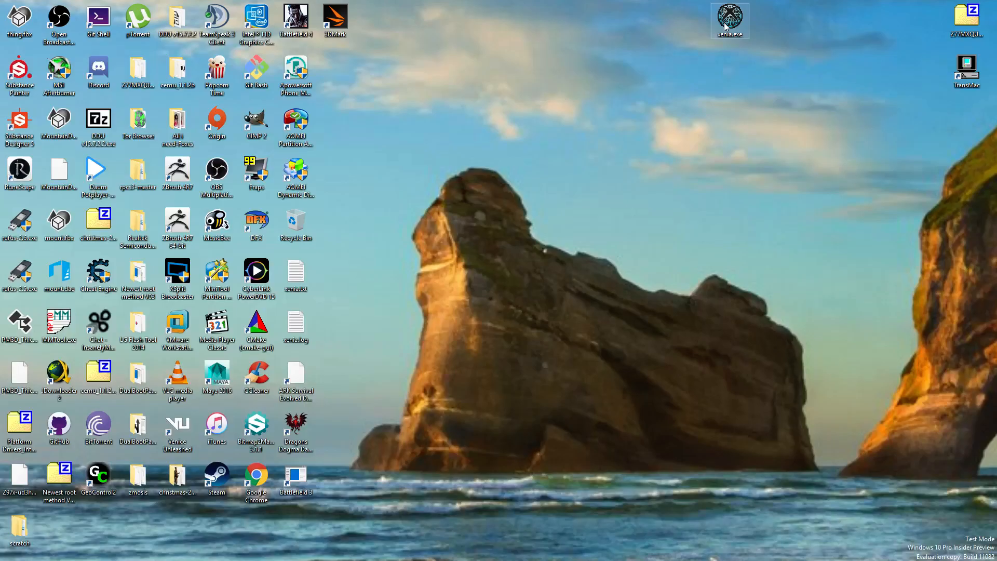
Launch the new xenia.exe, load HALO 3 DUBLADO PT-BR.iso, then exit the emulator.
double_click(730, 16)
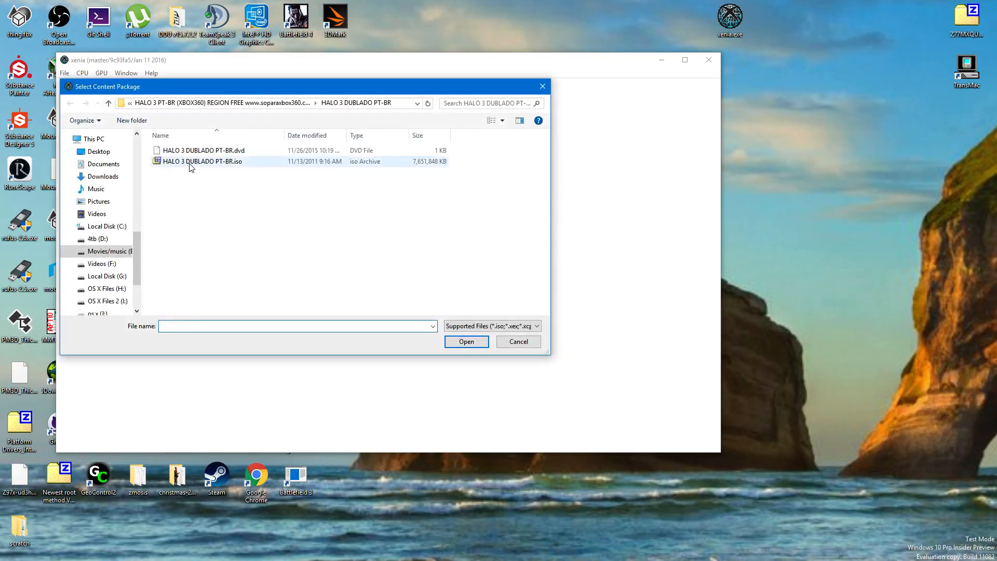
click(466, 342)
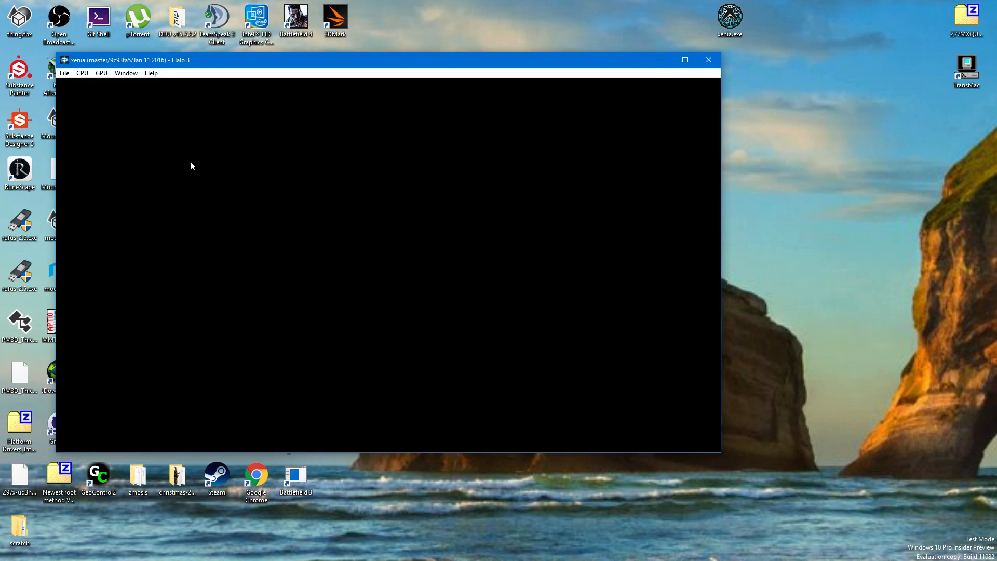
click(82, 73)
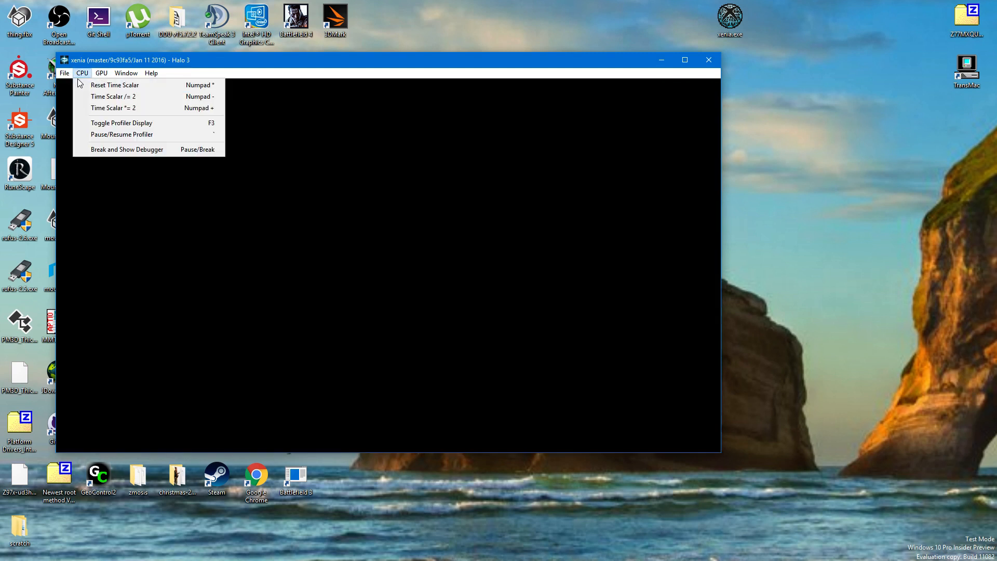
click(63, 73)
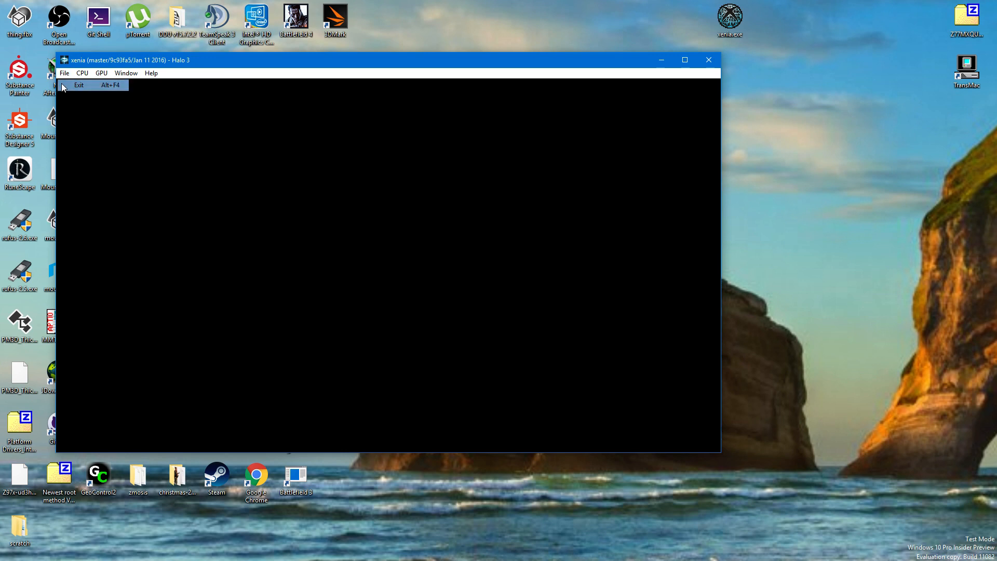
click(78, 85)
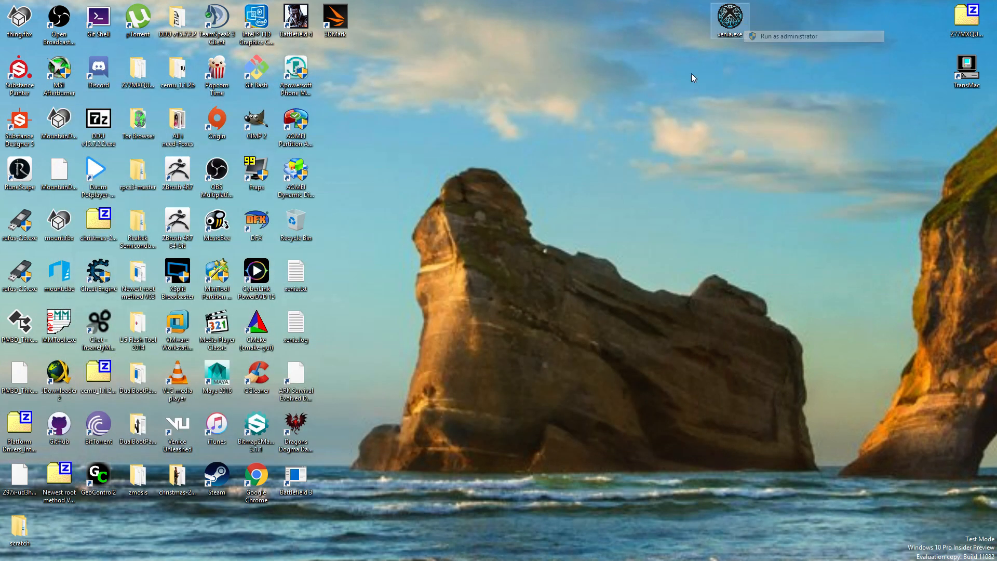
Relaunch Xenia as administrator and load Star Ocean: The Last Hope Disc 1.iso.
click(787, 36)
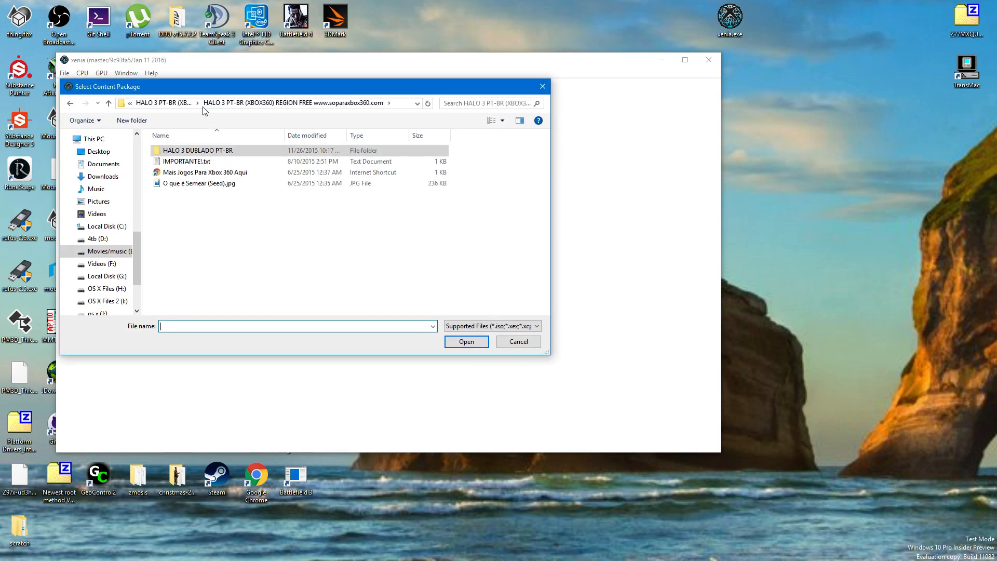
click(179, 103)
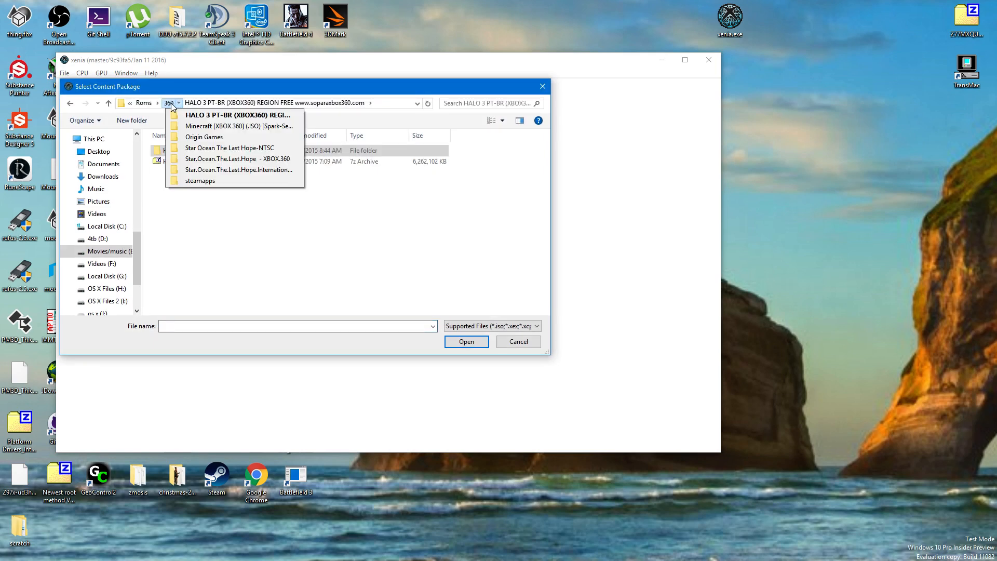
click(230, 147)
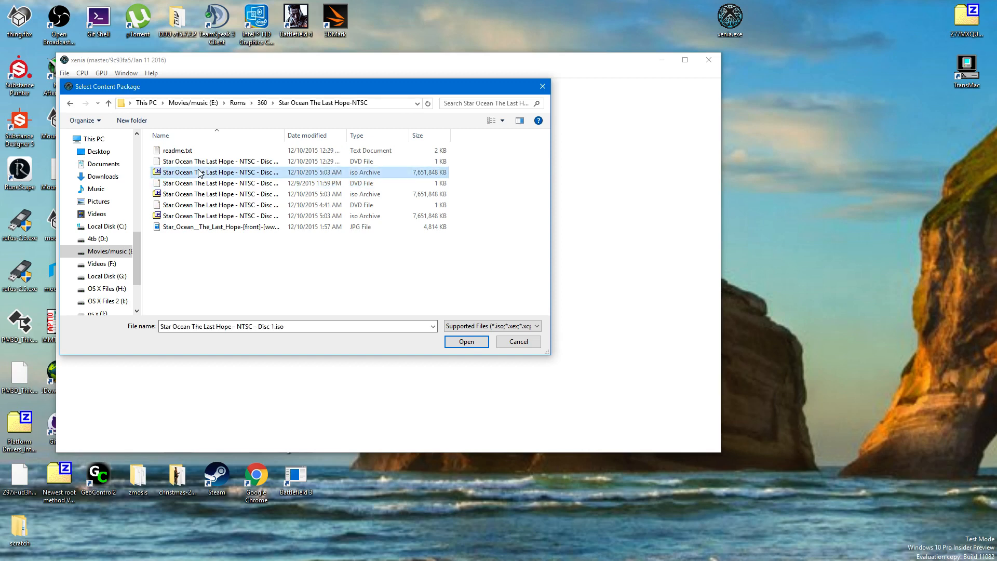
click(465, 342)
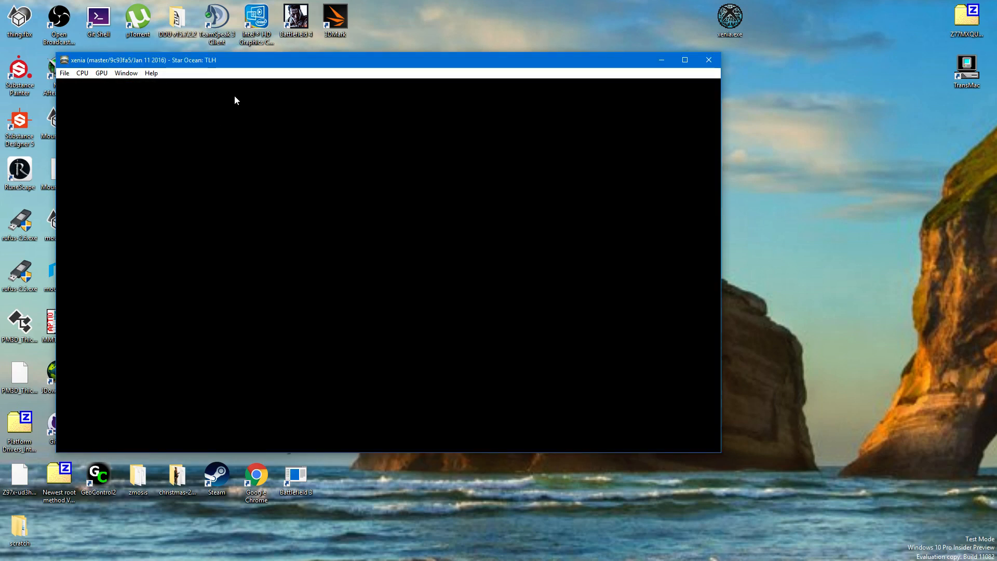
mouse_move(364, 109)
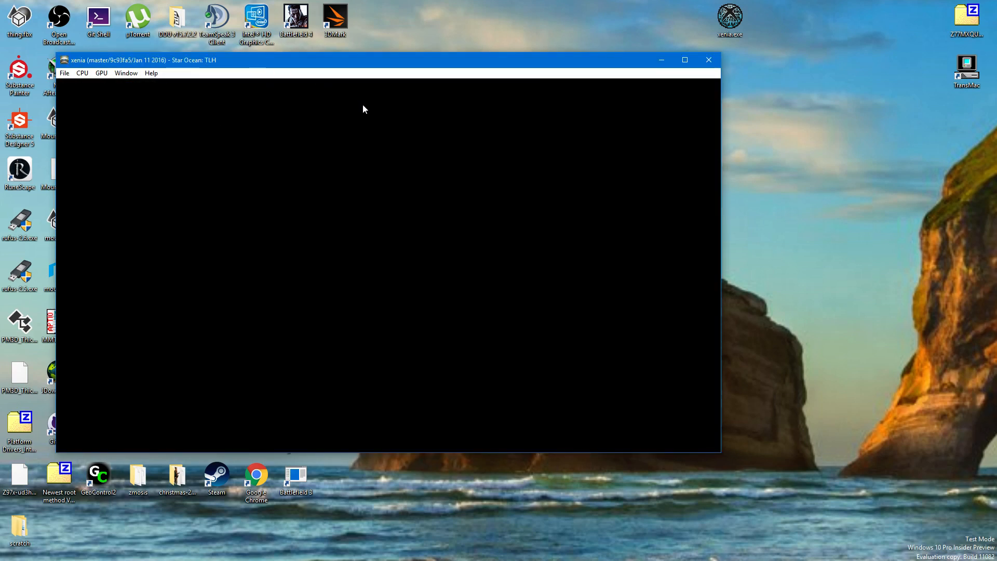
mouse_move(490, 352)
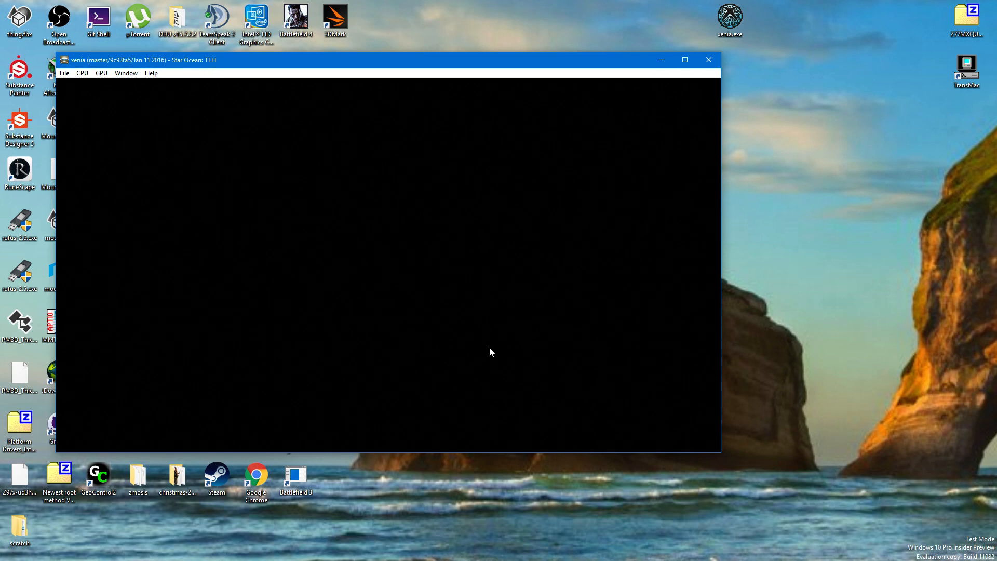
mouse_move(708, 60)
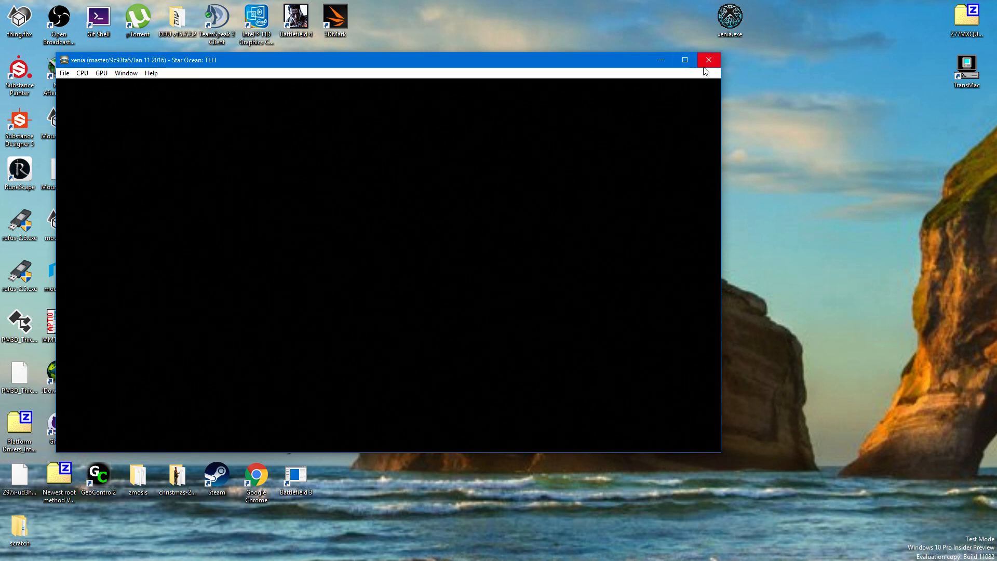
Close the Xenia window showing the black Star Ocean screen.
click(708, 60)
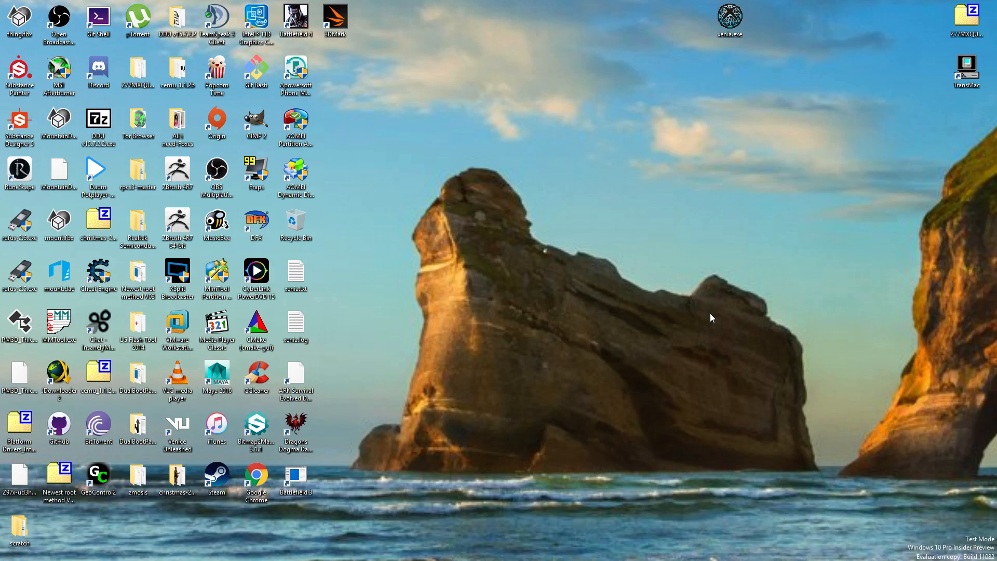
mouse_move(512, 254)
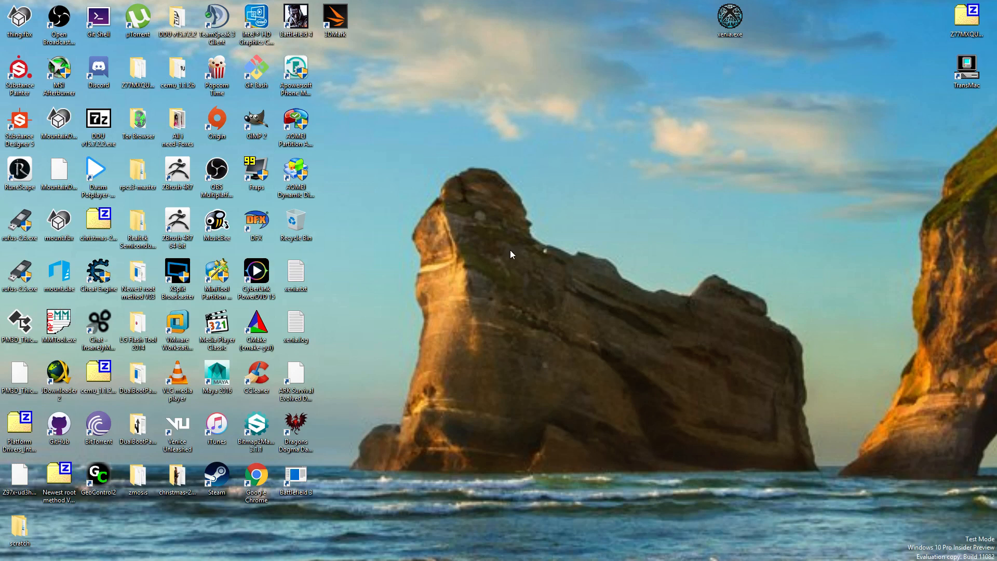